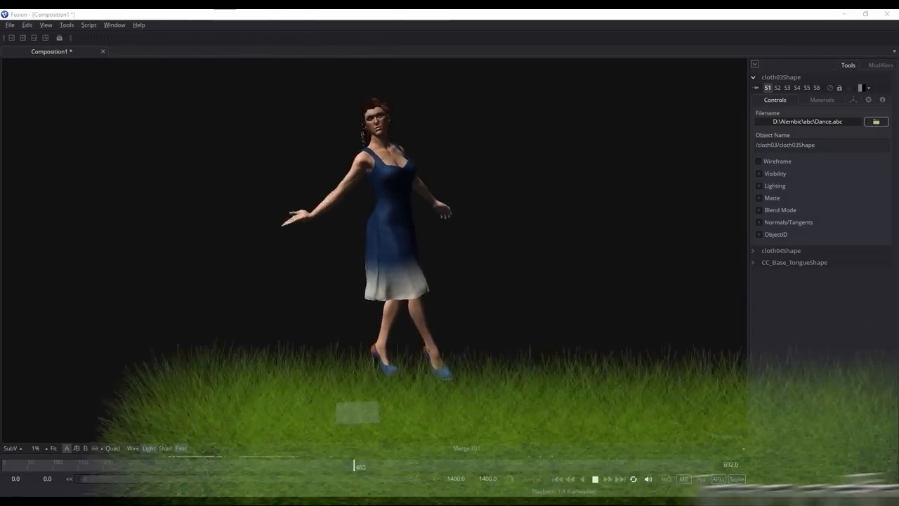
Start a new empty composition, leaving the finished dancer scene behind
click(594, 478)
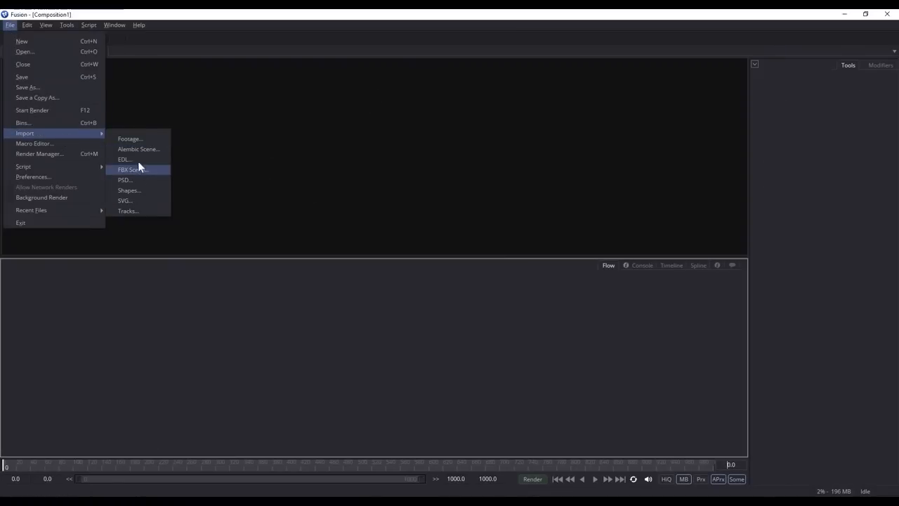
Import the Dance.fbx scene with default importer settings, then return to the File menu for another import
click(131, 169)
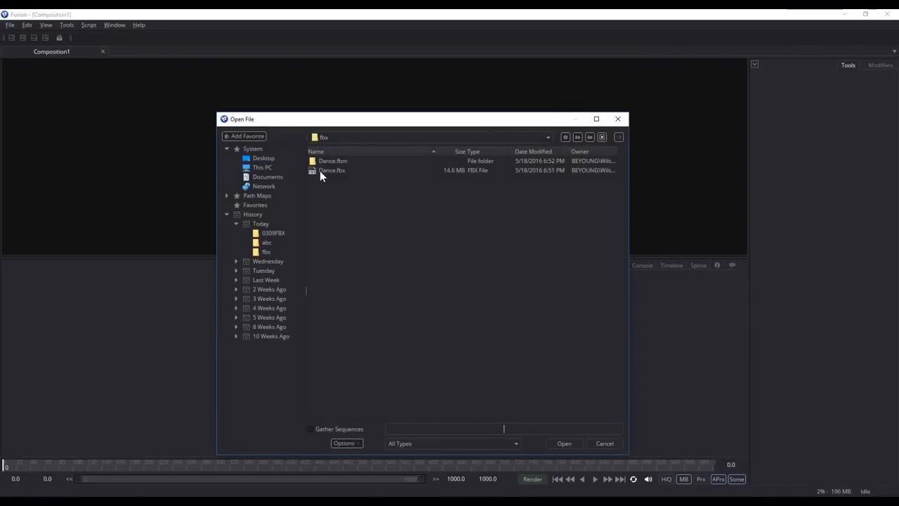
double_click(332, 170)
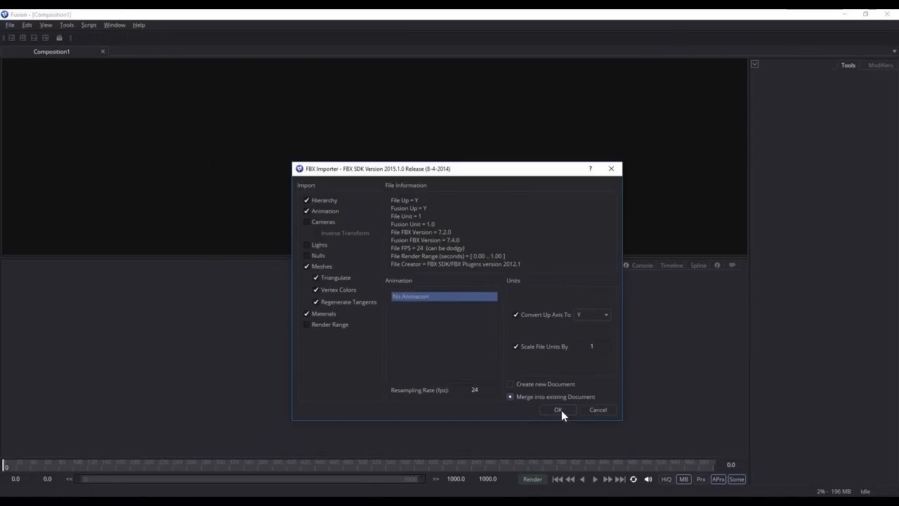
click(558, 409)
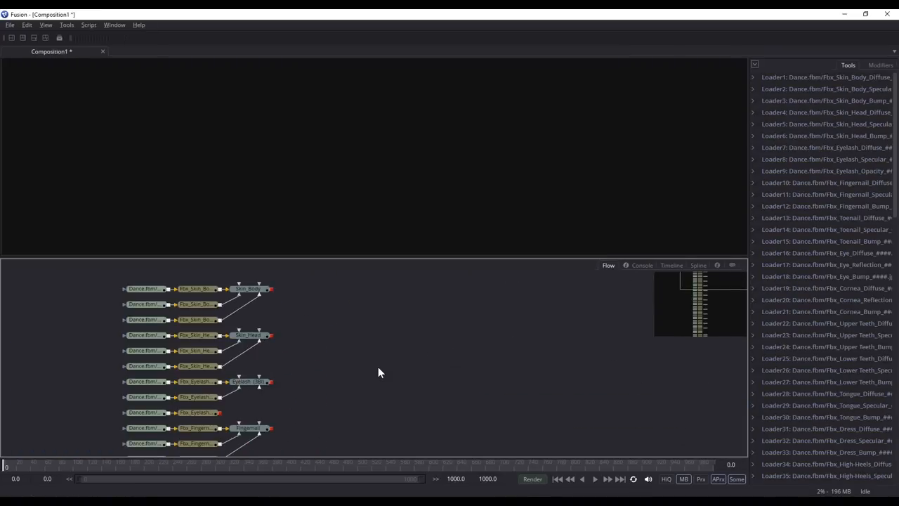
click(9, 24)
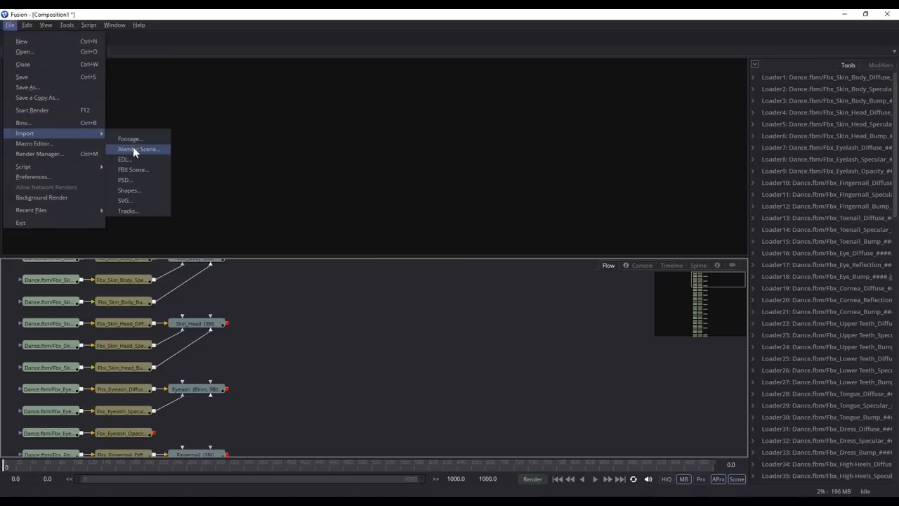
Import the Alembic dancer scene with default importer settings
click(140, 149)
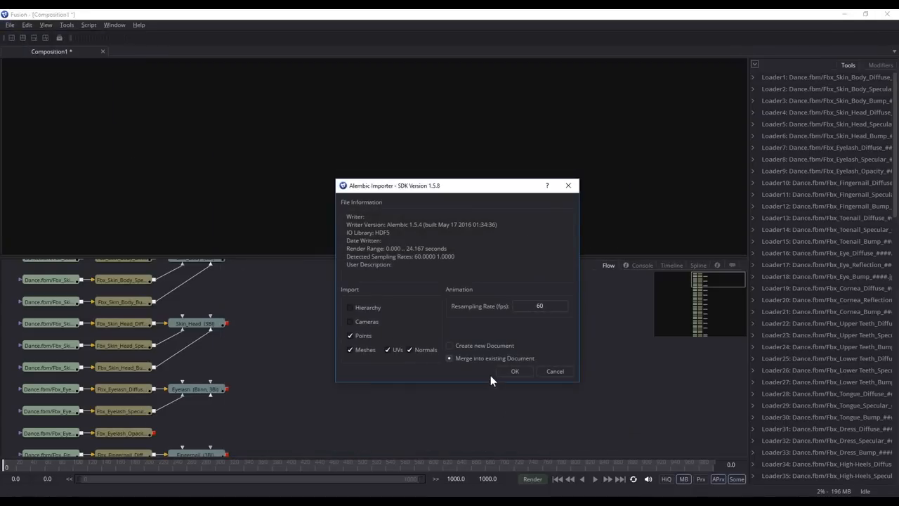
click(515, 371)
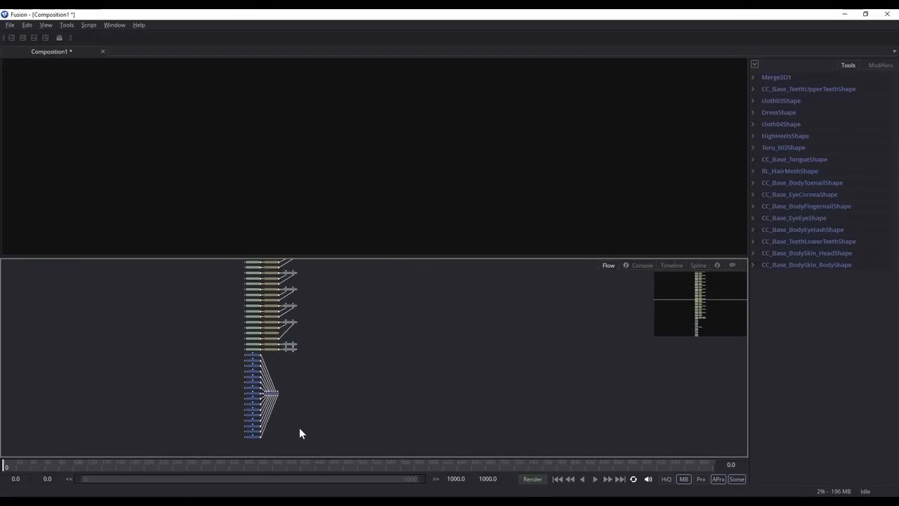
Move the imported Alembic mesh nodes right of the materials and select their Merge3D node
click(275, 394)
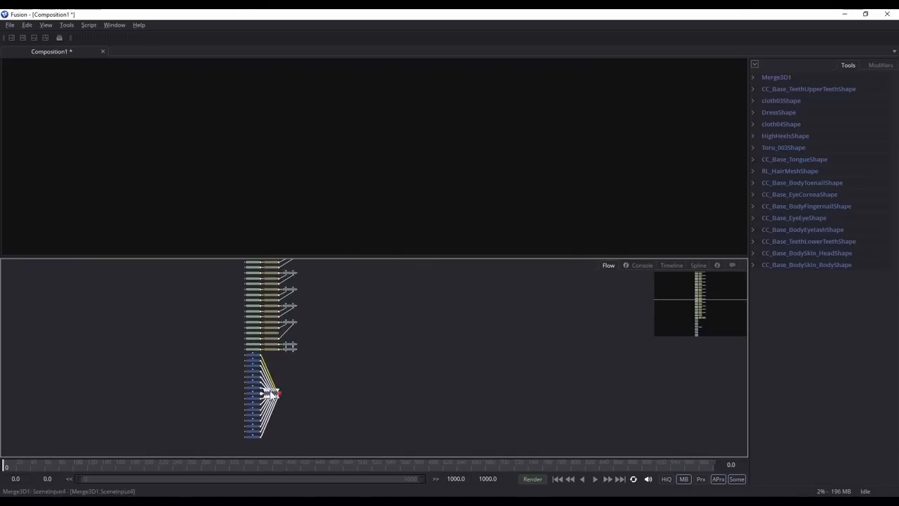
drag(270, 393, 372, 292)
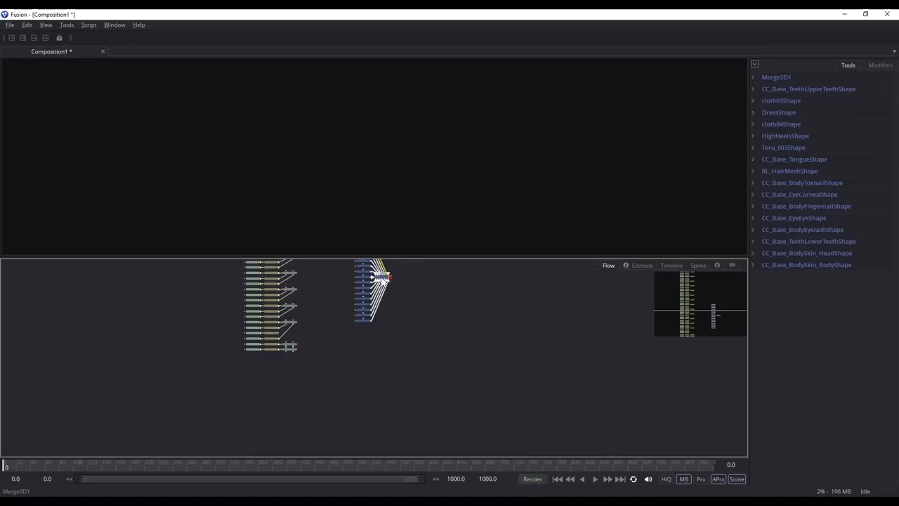
click(776, 76)
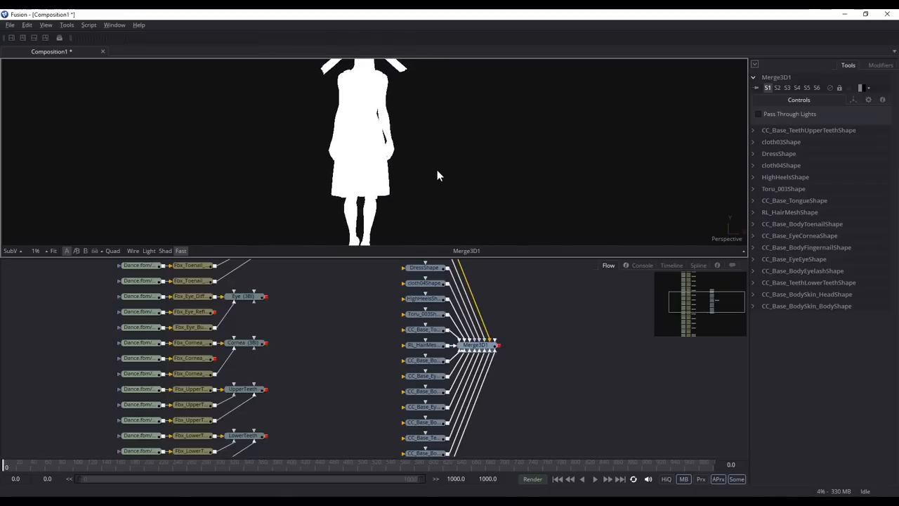
Fit the merged dancer in the viewer and display her lit and shaded
click(149, 251)
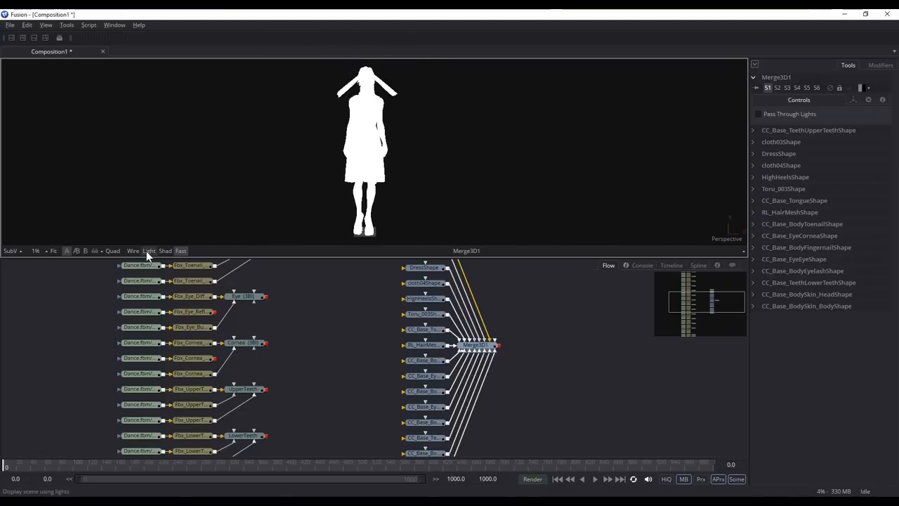
click(148, 251)
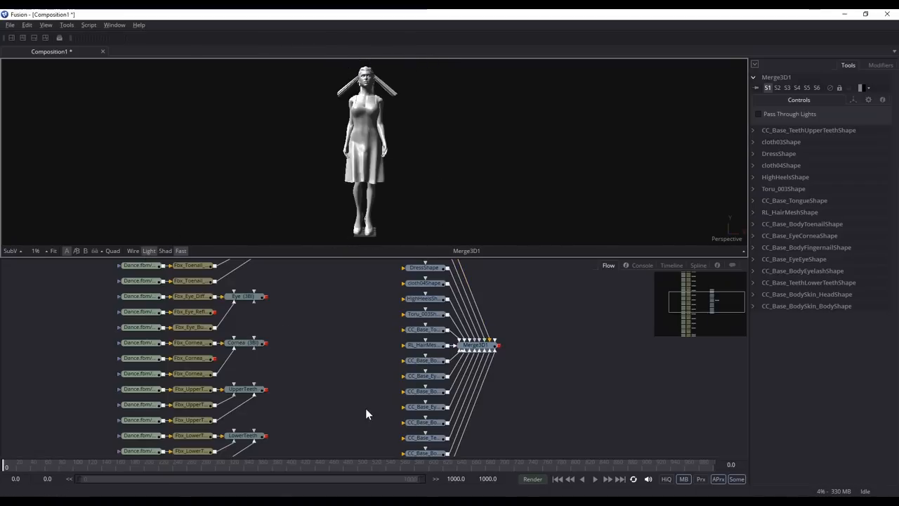
scroll(down, 3)
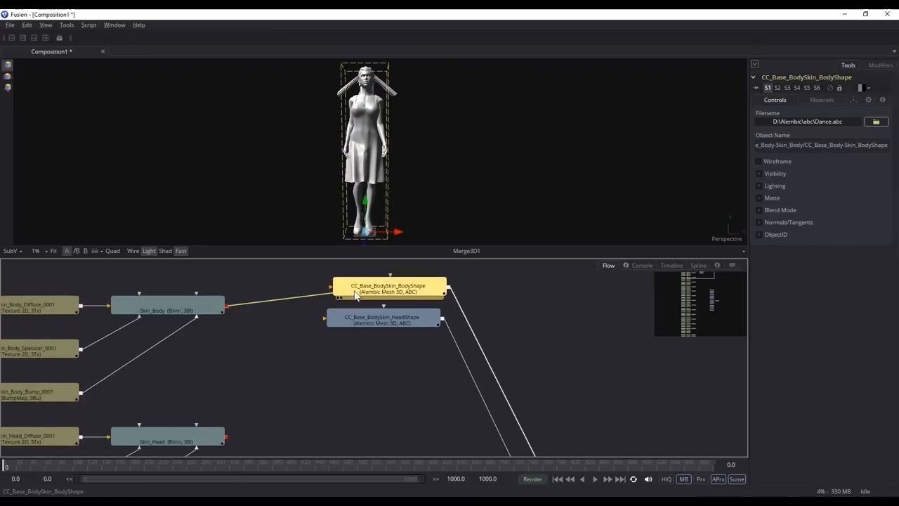
Wire the FBX Blinn materials to their matching Alembic meshes, starting with the body skin mesh
click(382, 320)
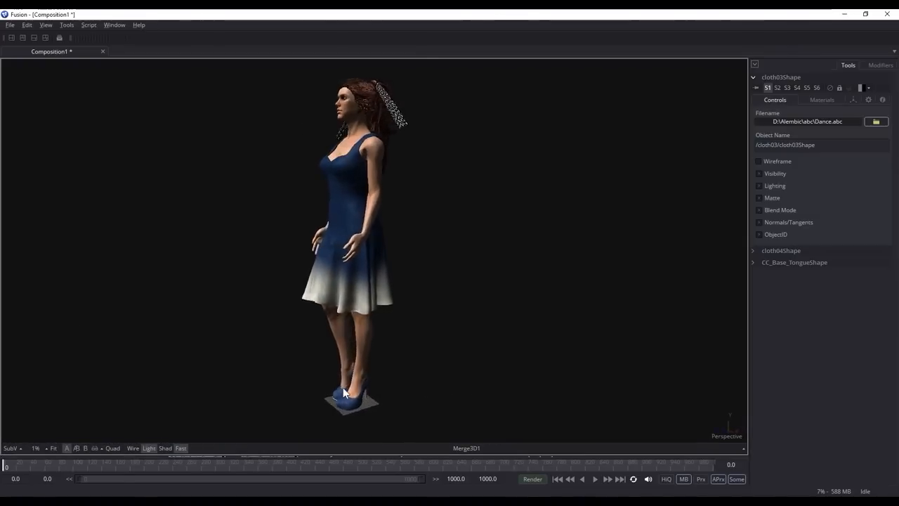
Orbit the dancer to a front view and start playback from the transport controls
drag(344, 393, 587, 385)
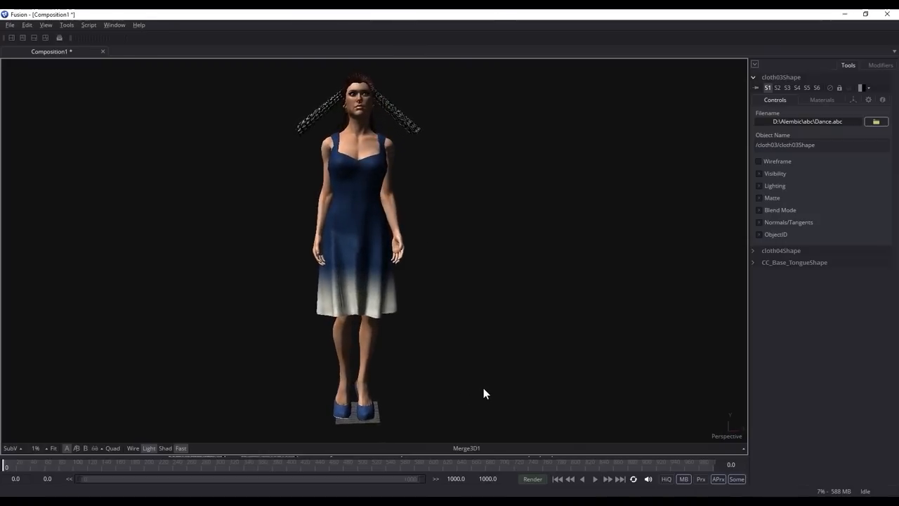
click(594, 478)
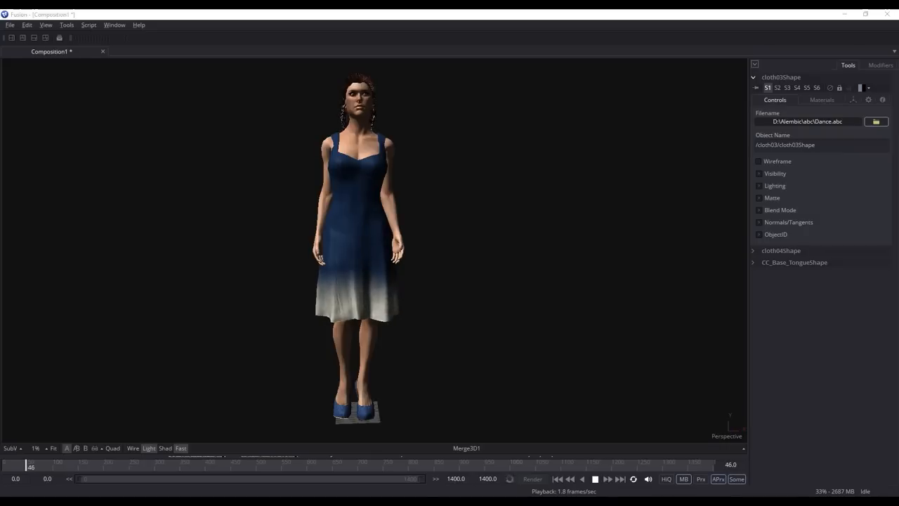
Play the 1400-frame animation so the dancer performs with her dress swaying
click(609, 479)
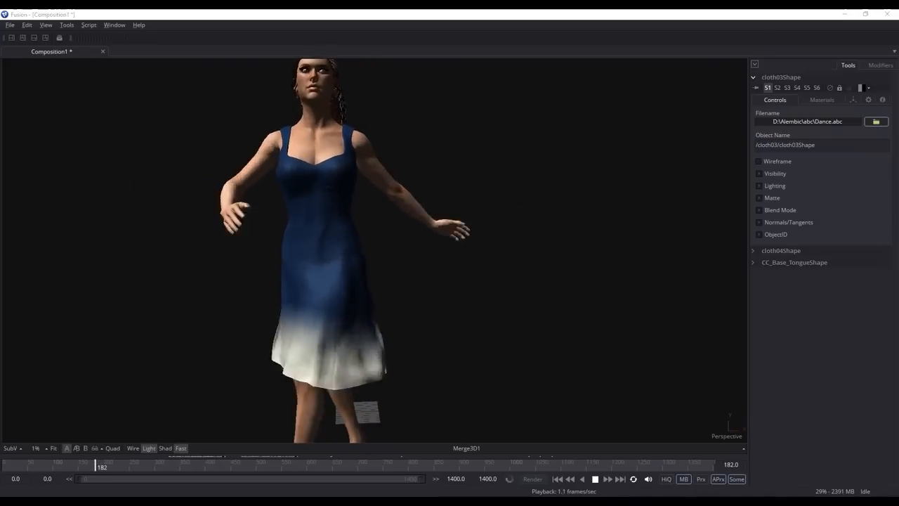
click(594, 479)
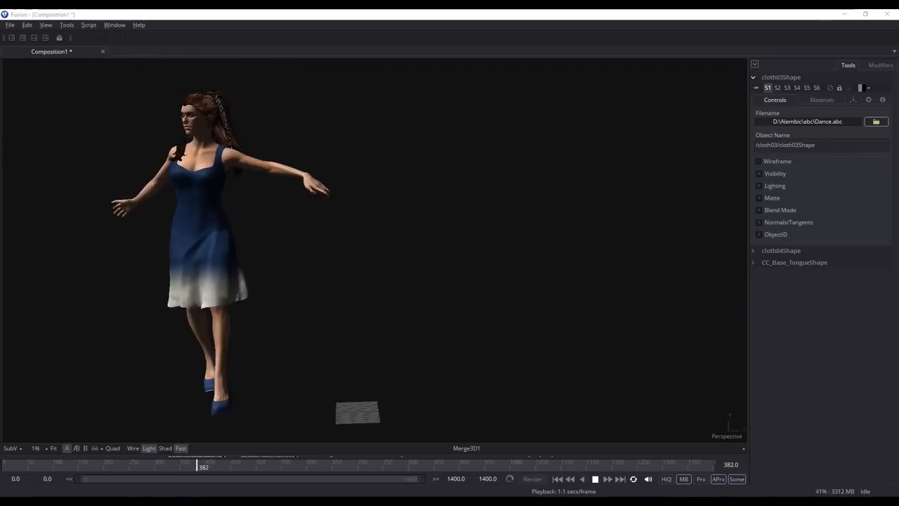
click(595, 479)
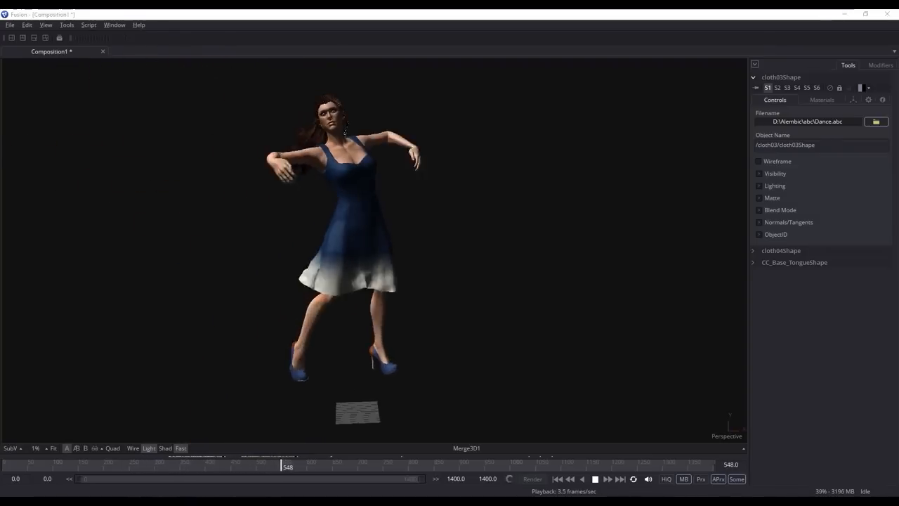